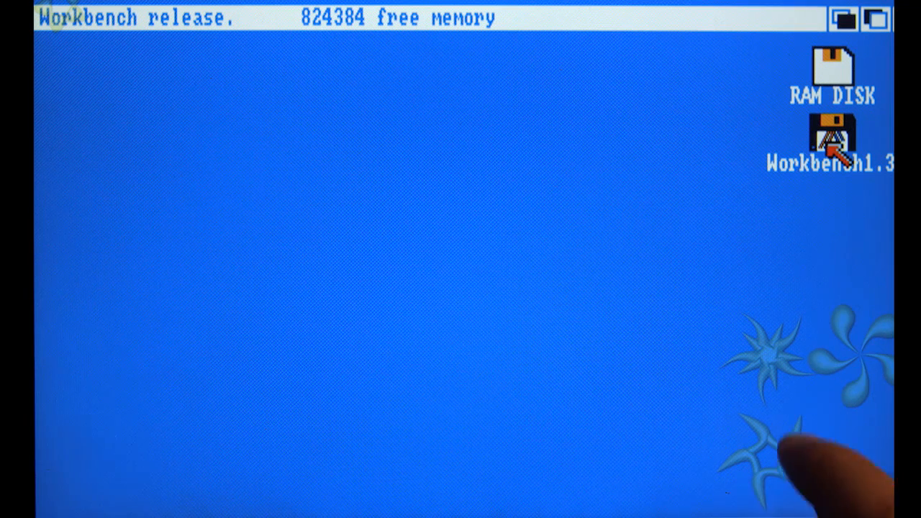
Launch AmigaShell from the Workbench and have dir entered at its prompt.
{"action": "double_click", "coordinate": [830, 137]}
{"action": "type", "text": "dir"}
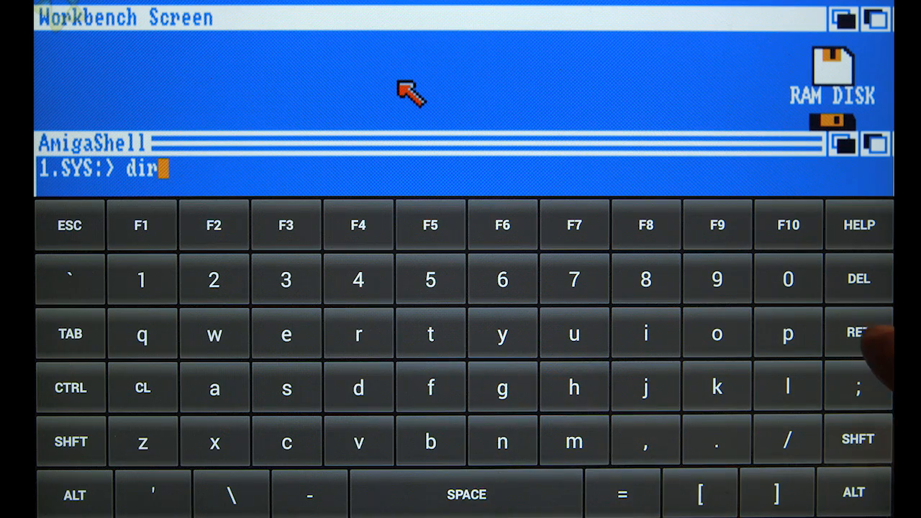
Run the dir command, then reach the emulator settings on the OnScr. controls page.
{"action": "key", "text": "Return"}
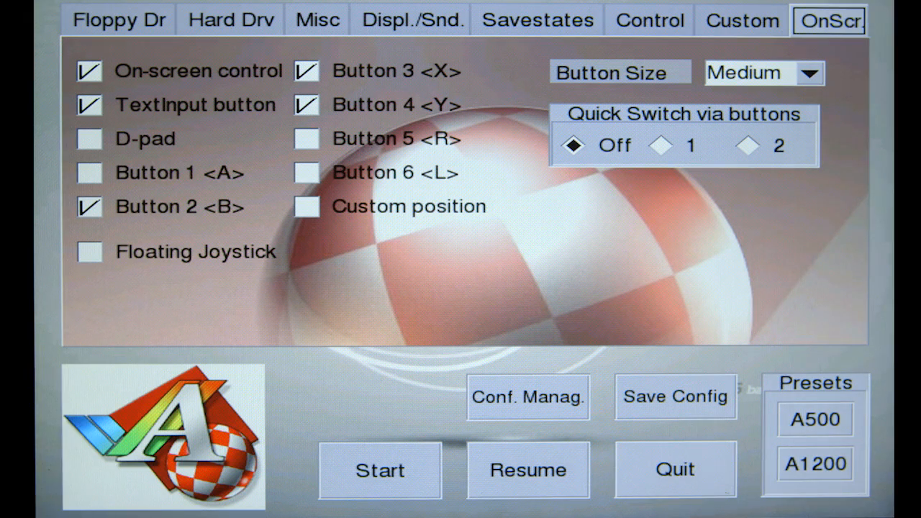
Eject the Workbench disk and insert Lemmings_Disk_1.adf into DF0.
{"action": "left_click", "coordinate": [118, 20]}
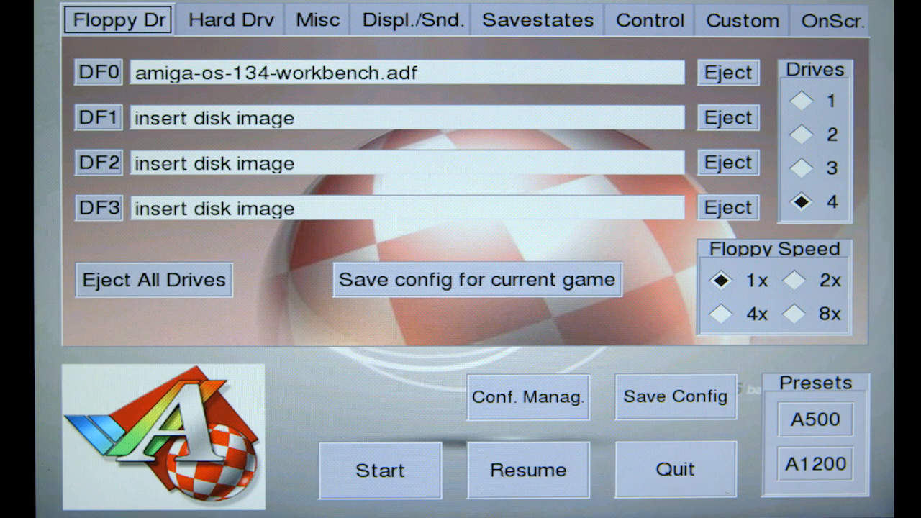
{"action": "left_click", "coordinate": [727, 72]}
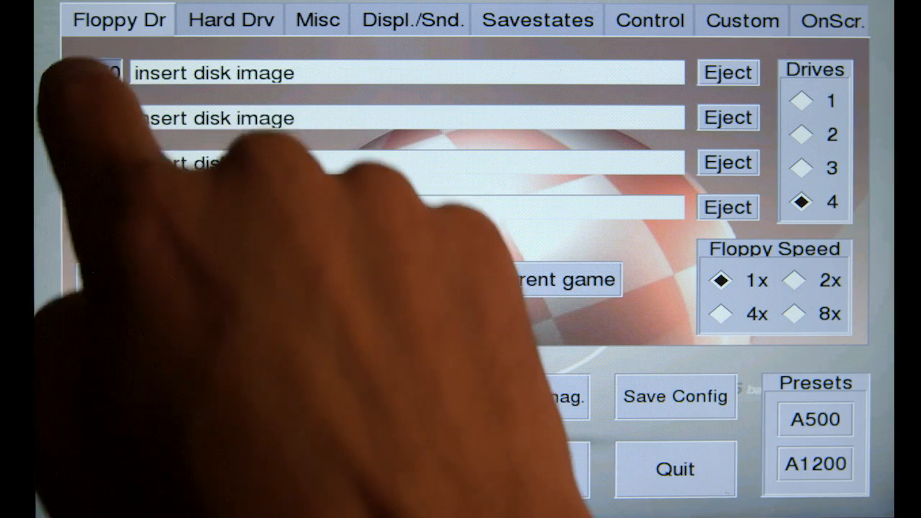
{"action": "left_click", "coordinate": [215, 72]}
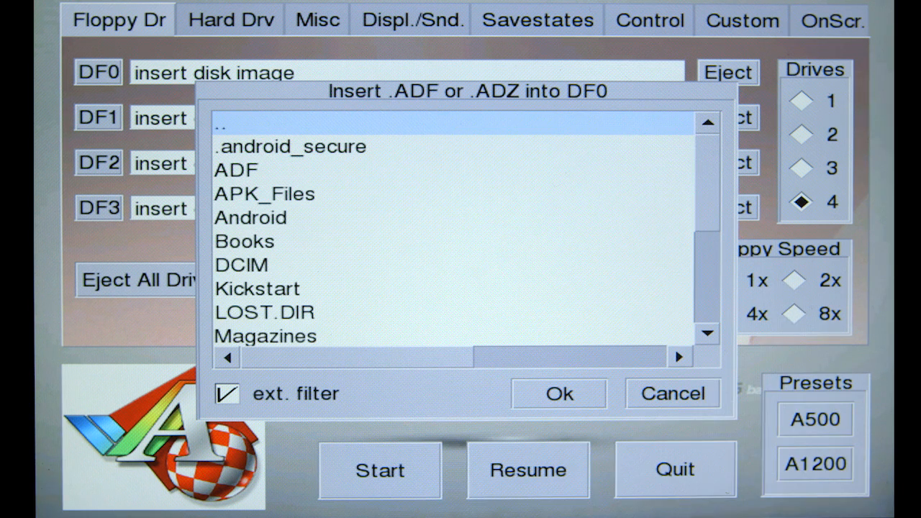
{"action": "scroll", "scroll_direction": "down", "scroll_amount": 3}
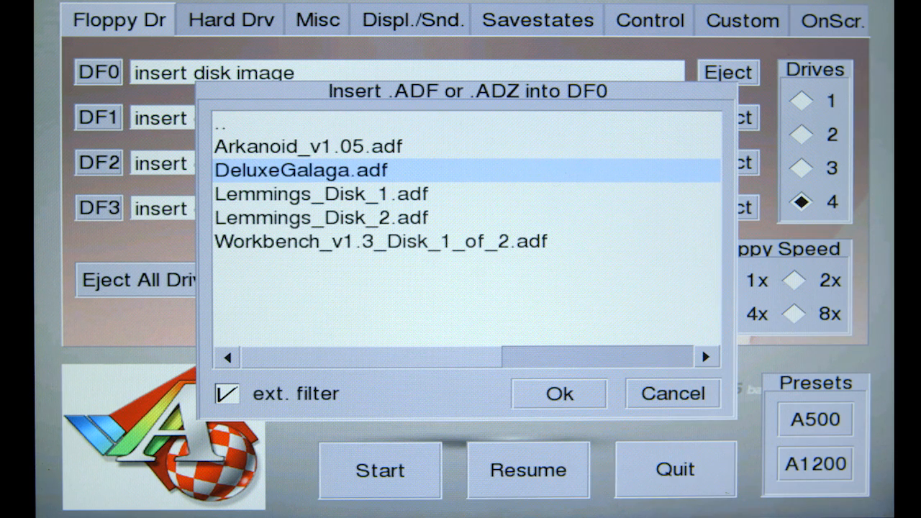
{"action": "left_click", "coordinate": [325, 194]}
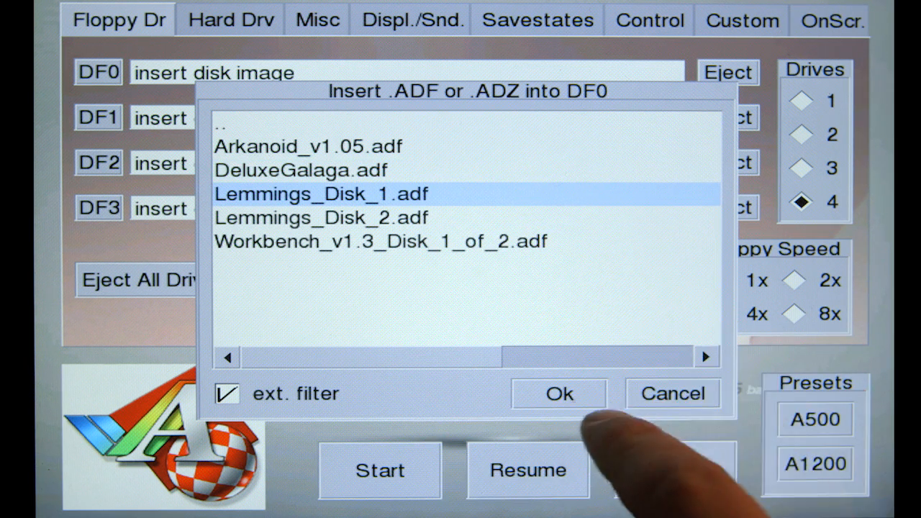
{"action": "left_click", "coordinate": [560, 395]}
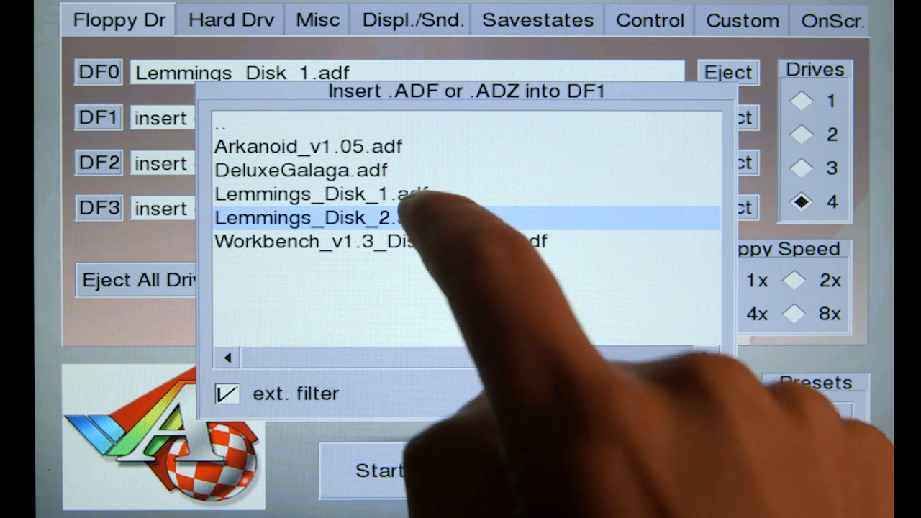
Insert Lemmings_Disk_2.adf into DF1.
{"action": "left_click", "coordinate": [309, 218]}
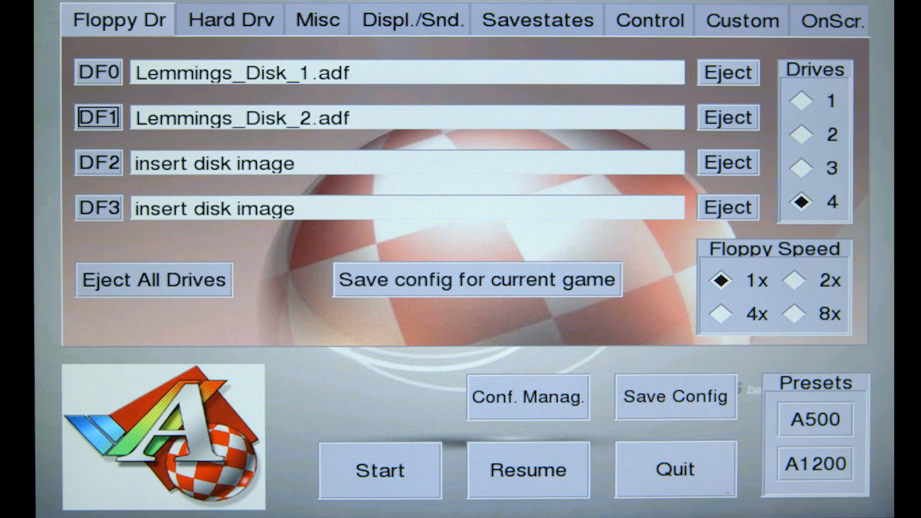